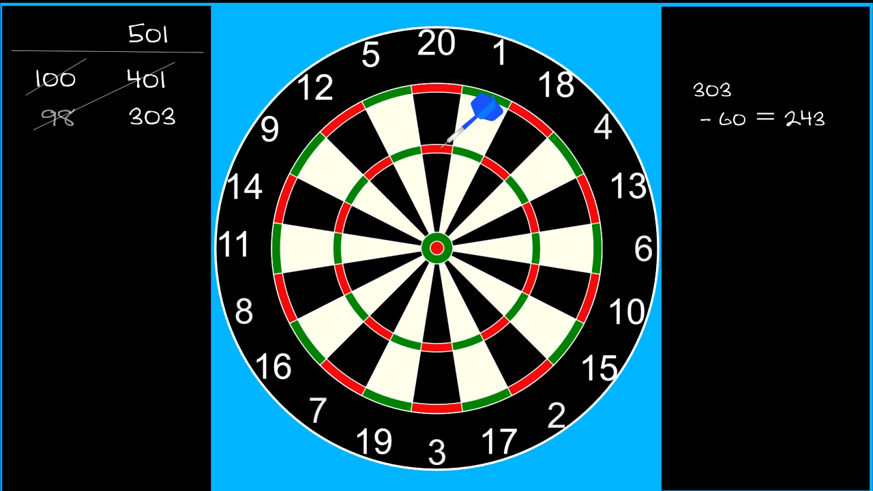
- Show the red dart landing in single 20, extending the working to 303 − 60 − 20 = 223
left_click(453, 89)
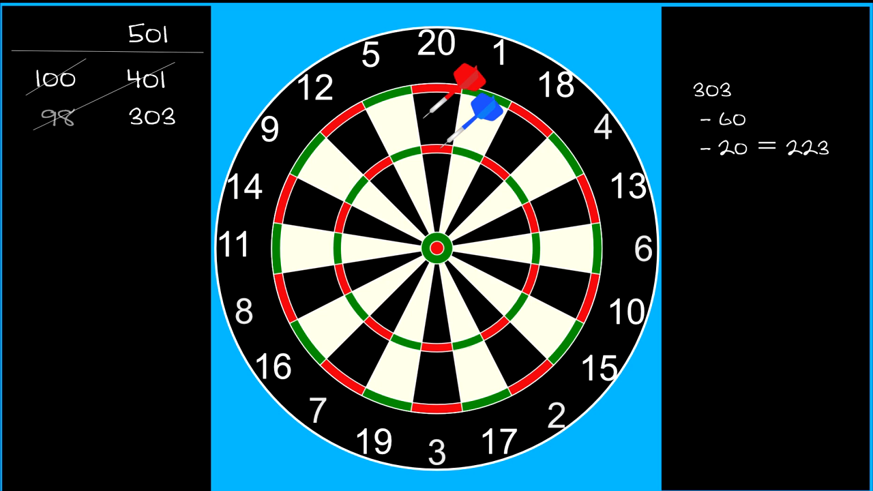